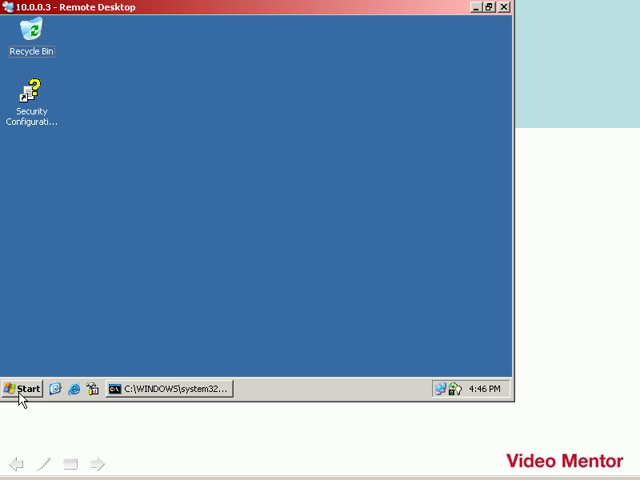
# - Reach Add or Remove Programs from the Start menu's Control Panel
pyautogui.click(24, 388)
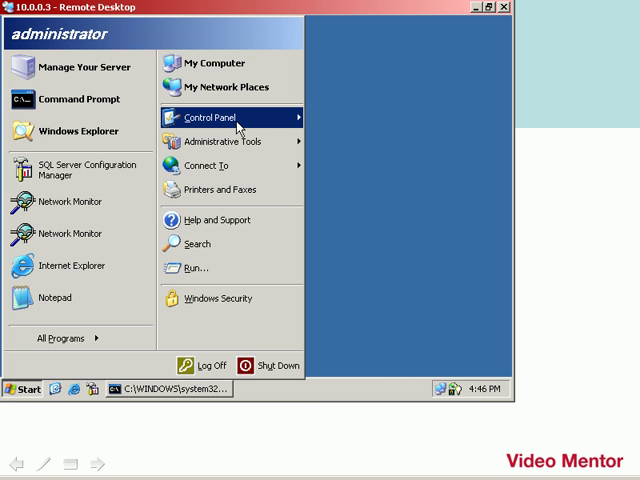
pyautogui.click(218, 118)
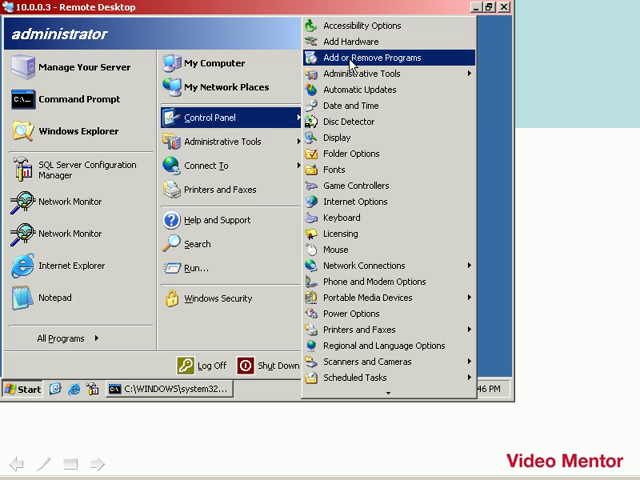
pyautogui.click(366, 56)
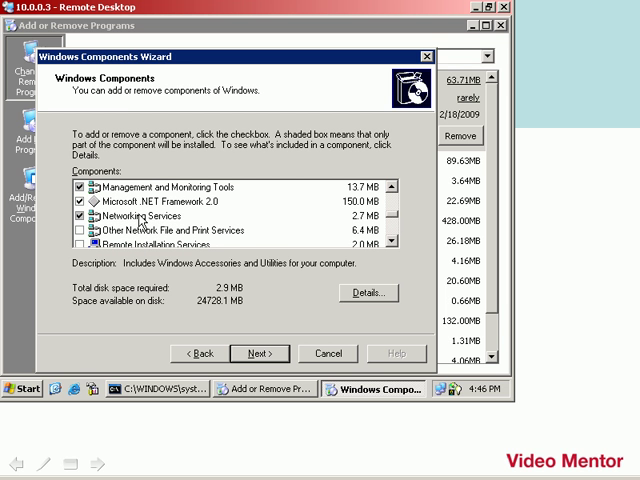
# - Tick DHCP under Networking Services and run the component installation
pyautogui.click(150, 216)
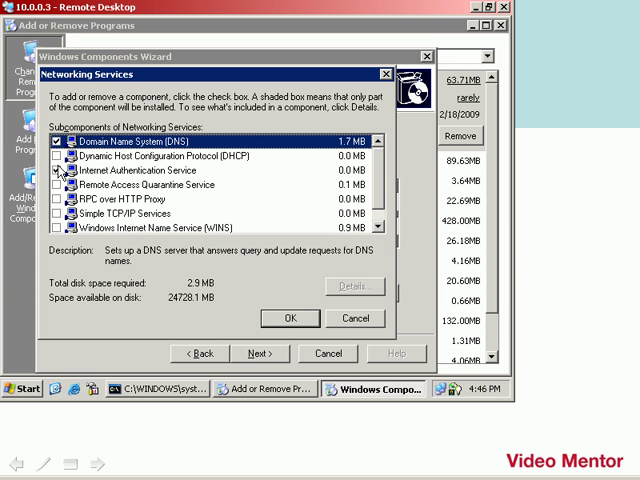
pyautogui.click(56, 156)
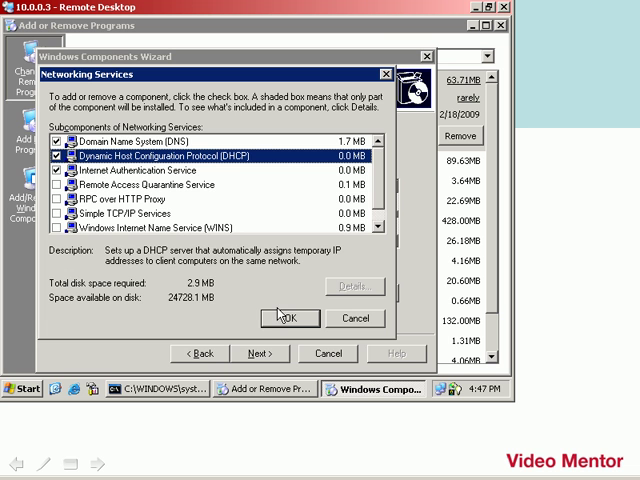
pyautogui.click(292, 318)
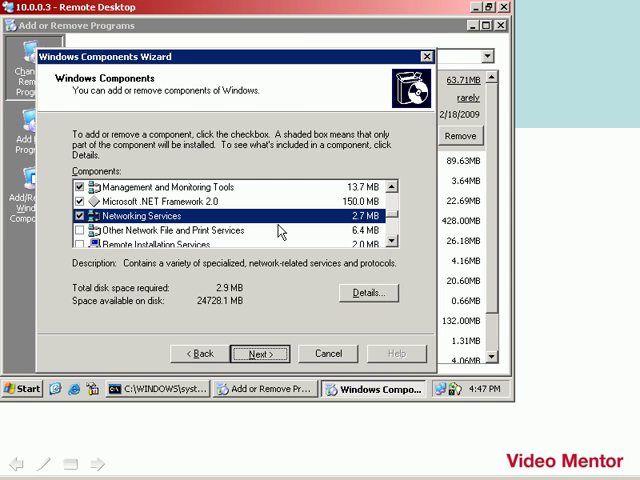
pyautogui.moveTo(280, 228)
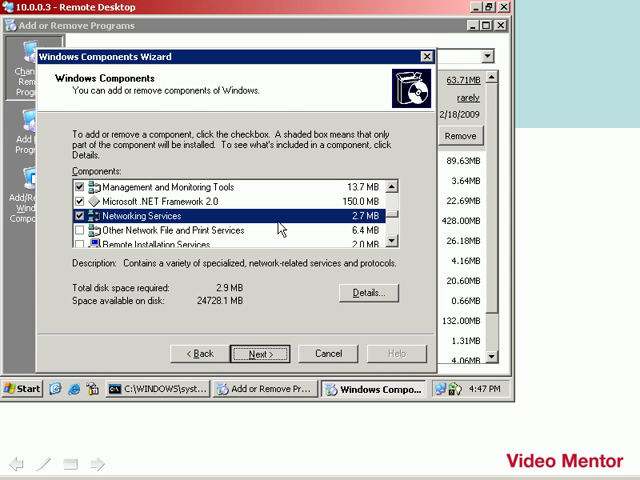
pyautogui.click(260, 352)
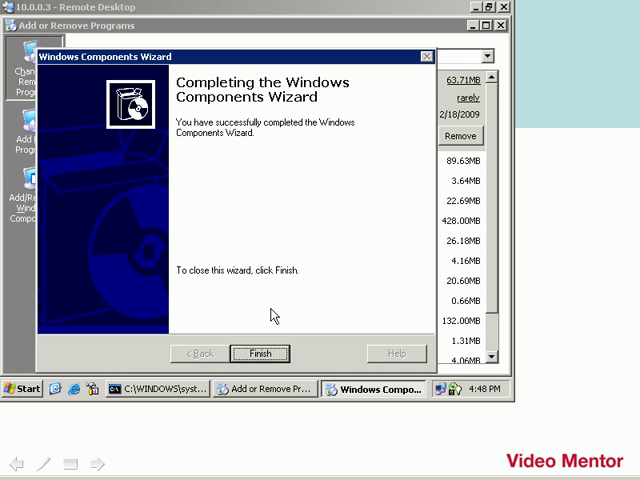
# - Finish the components wizard and close Add or Remove Programs
pyautogui.click(260, 352)
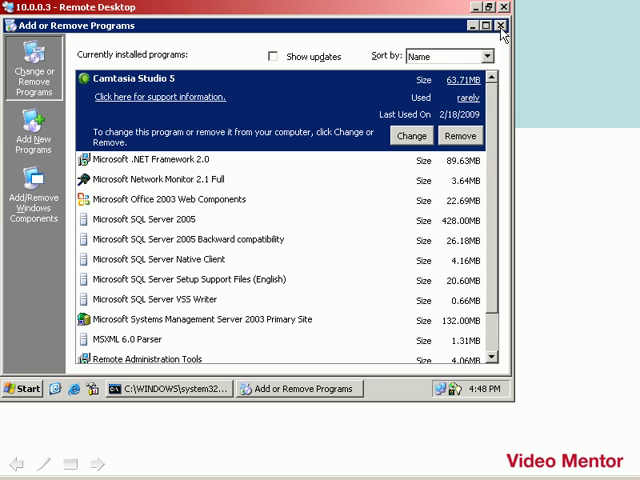
pyautogui.click(500, 24)
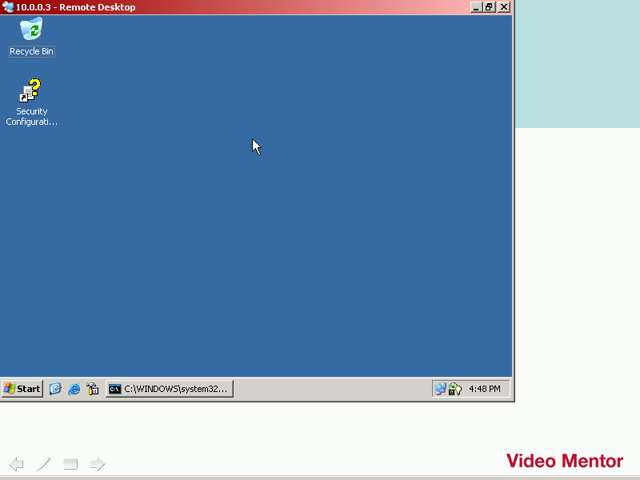
# - Launch the management console from Start > All Programs
pyautogui.click(22, 388)
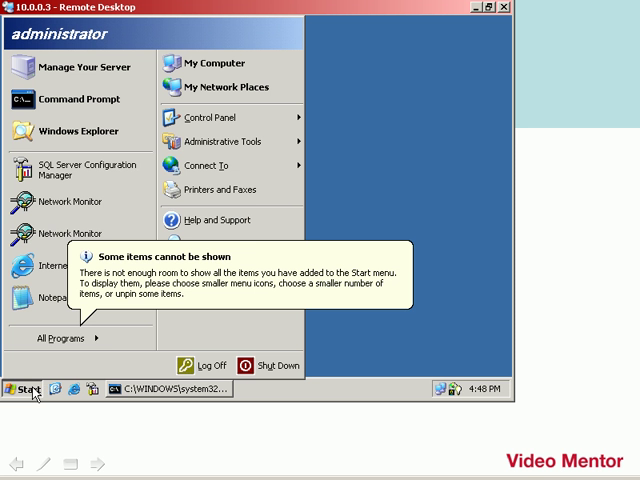
pyautogui.click(64, 340)
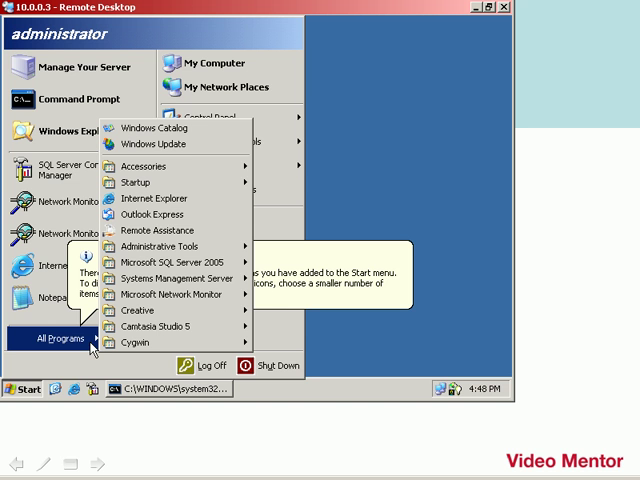
pyautogui.click(158, 246)
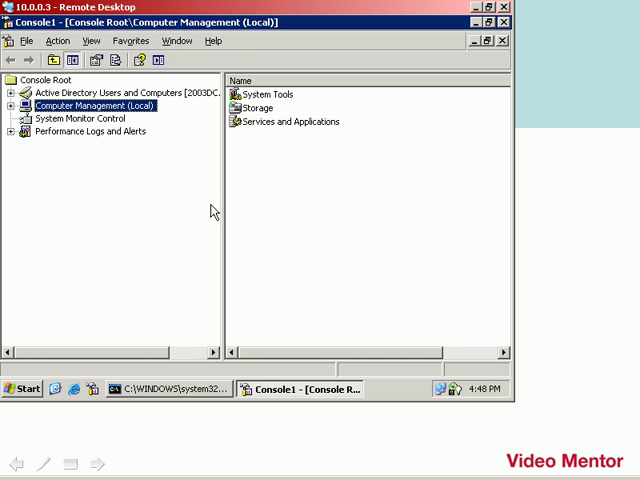
# - Add the DHCP snap-in via File > Add/Remove Snap-in and expand it to server 2003dc.dpro.com [10.0.0.3]
pyautogui.click(26, 40)
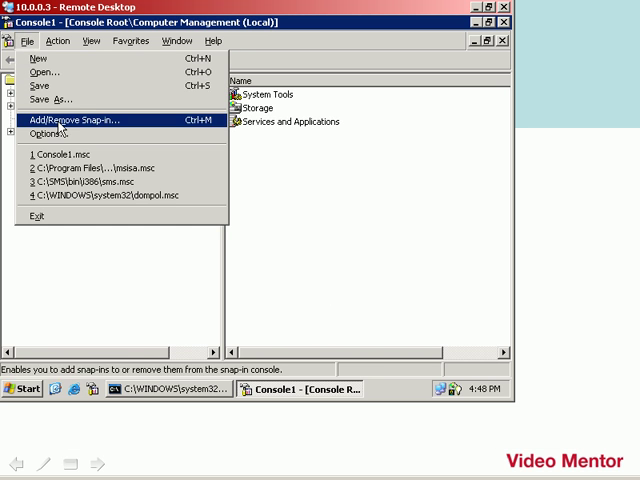
pyautogui.click(72, 120)
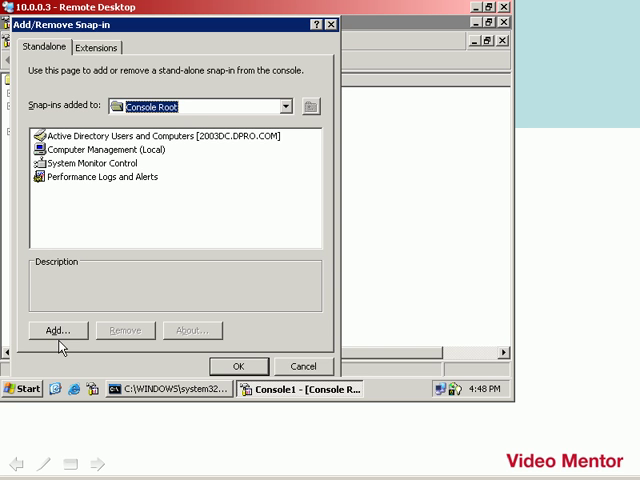
pyautogui.click(56, 330)
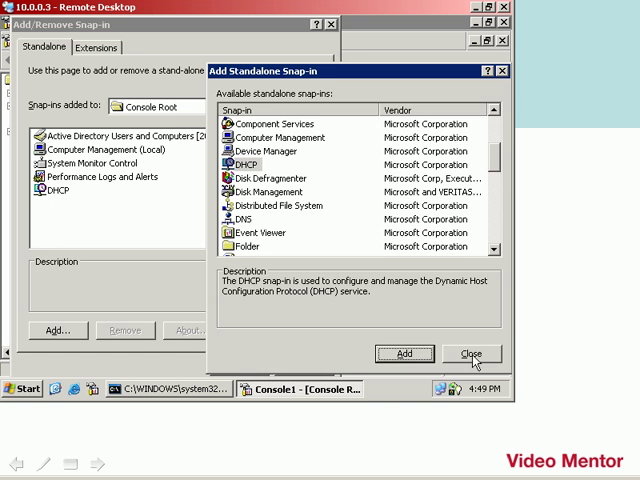
pyautogui.click(472, 352)
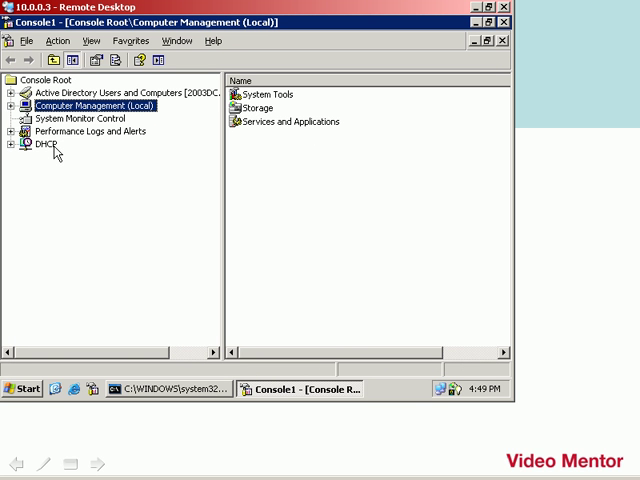
pyautogui.click(14, 144)
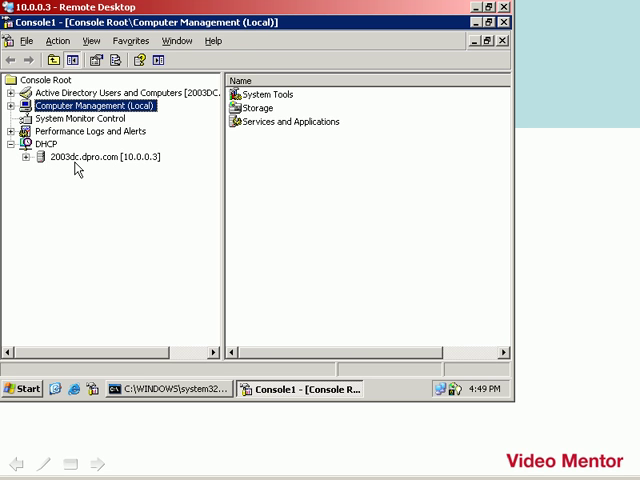
pyautogui.moveTo(130, 168)
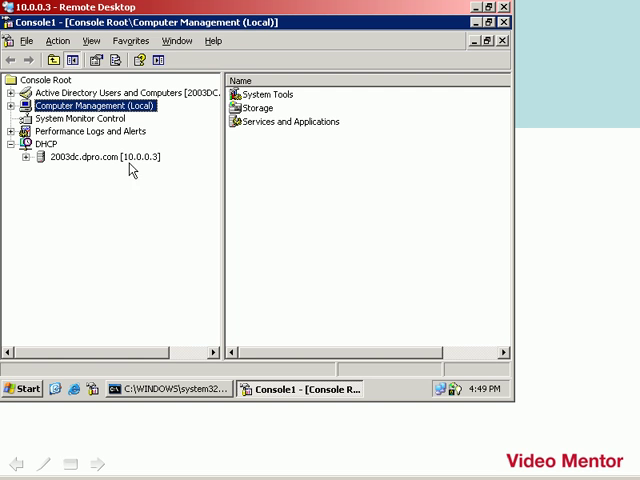
pyautogui.moveTo(160, 168)
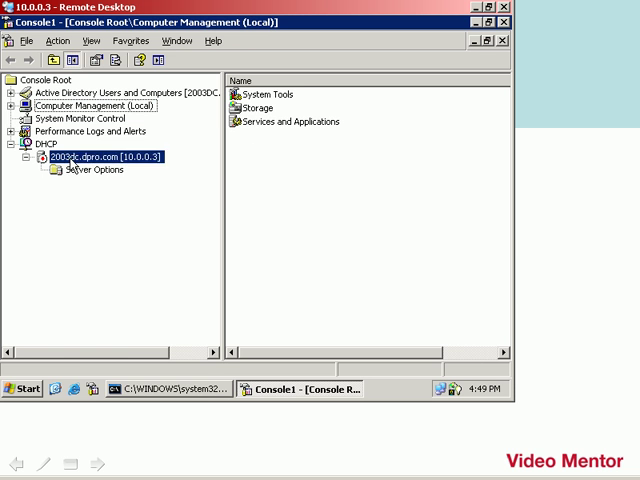
# - Start the New Scope Wizard from the DHCP server and accept the scope name IP_scope
pyautogui.rightClick(96, 156)
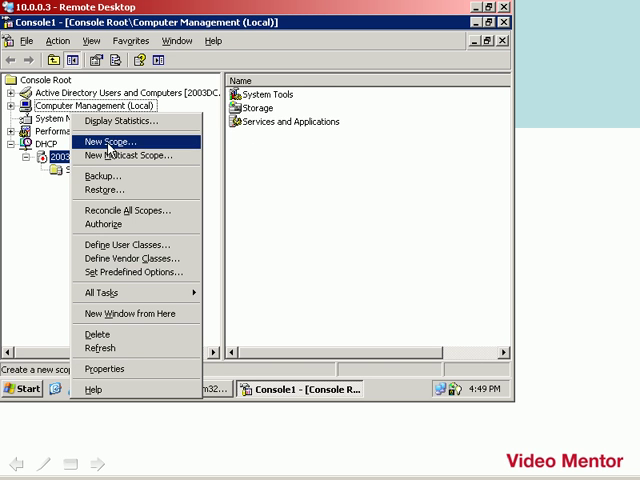
pyautogui.click(114, 140)
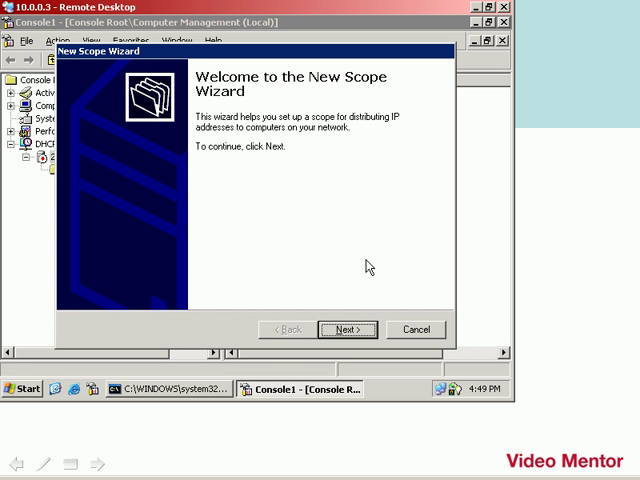
pyautogui.click(348, 328)
pyautogui.write('IP_scope')
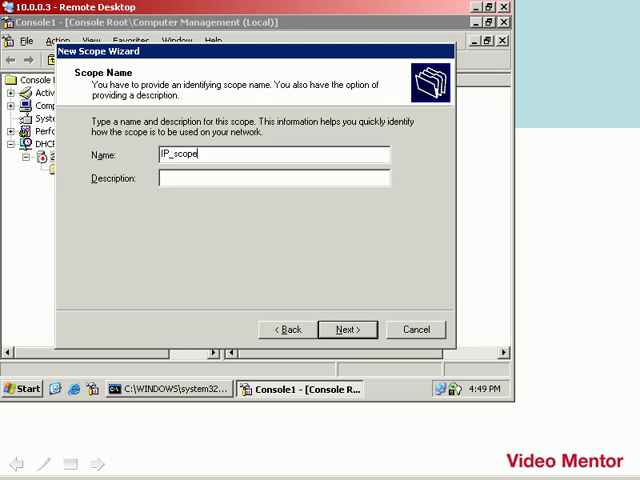
pyautogui.click(348, 328)
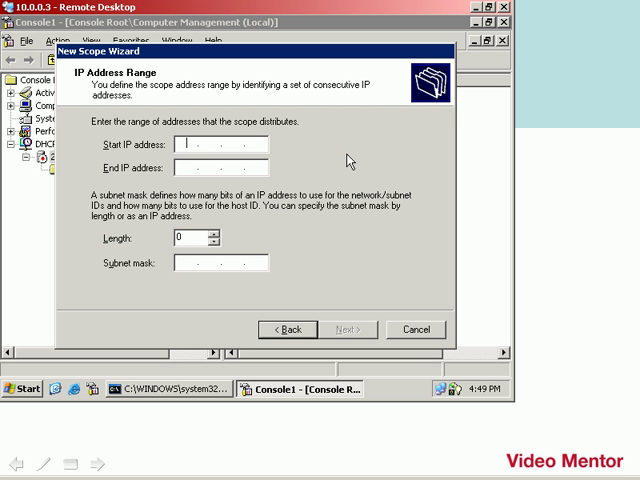
# - Enter address range 10.0.0.100 to 10.0.0.199 with subnet mask 255.0.0.0
pyautogui.write('10.0')
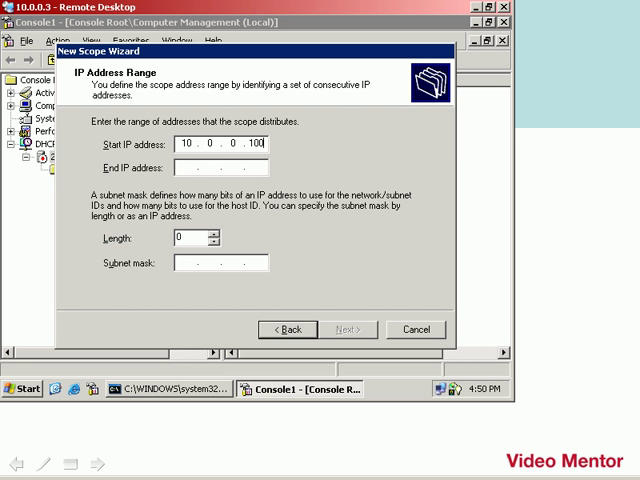
pyautogui.write('10 . 0 . 0 . 199')
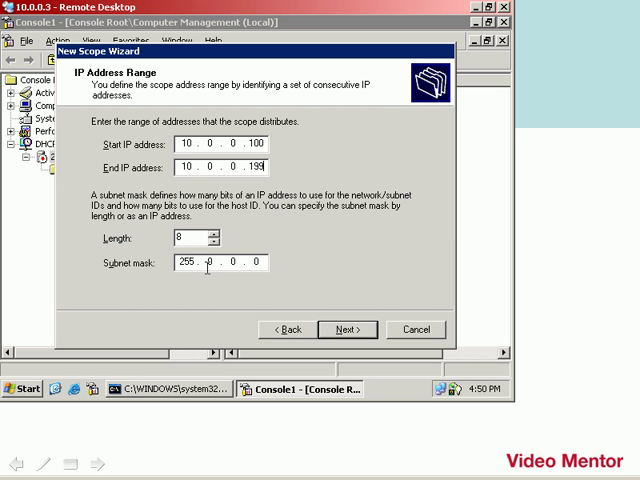
pyautogui.moveTo(288, 278)
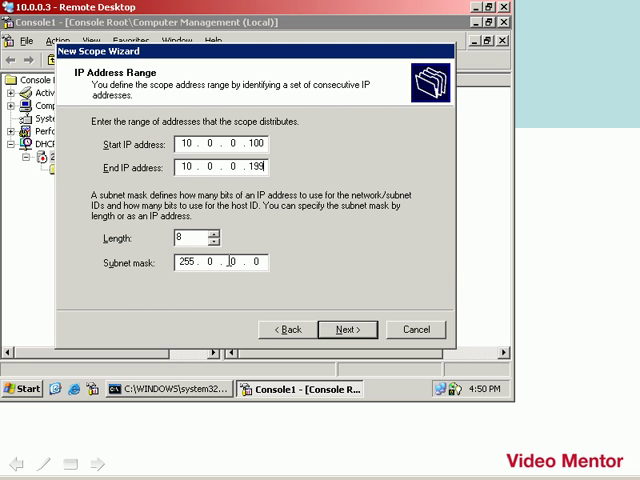
# - Accept the range, add no exclusions, keep the 8-day lease and choose to configure options
pyautogui.click(348, 328)
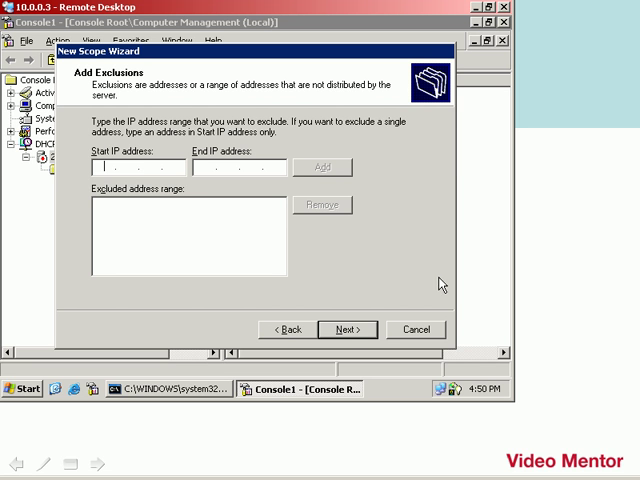
pyautogui.click(346, 328)
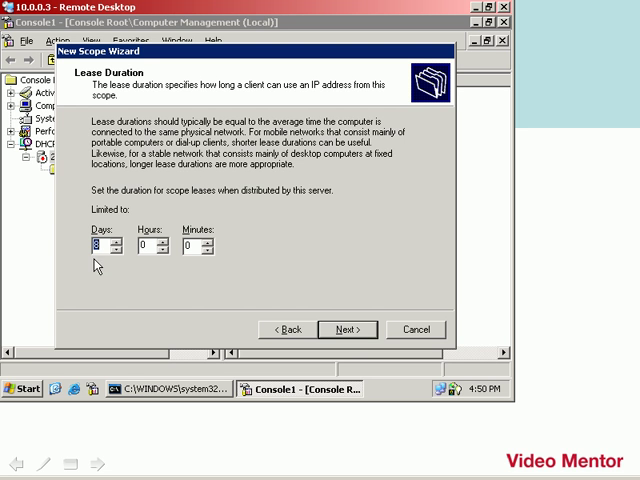
pyautogui.moveTo(132, 264)
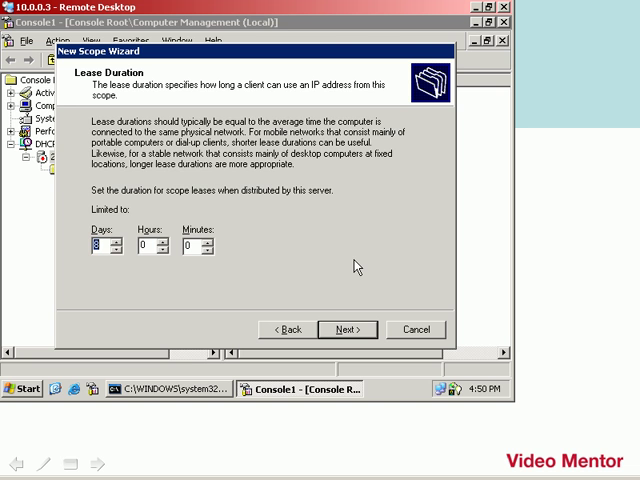
pyautogui.click(344, 328)
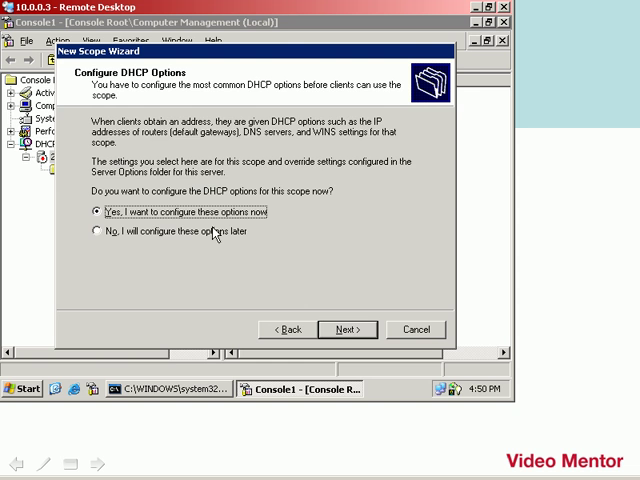
pyautogui.click(348, 328)
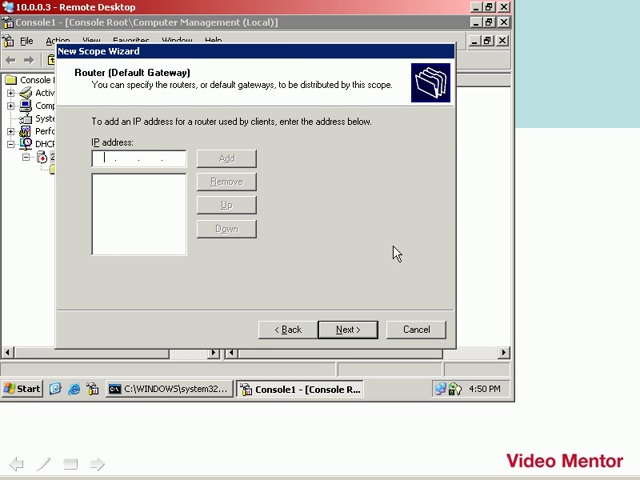
pyautogui.moveTo(412, 246)
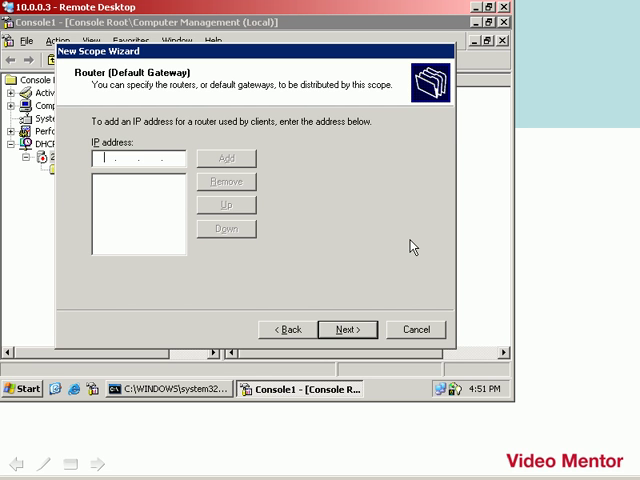
# - Add router 10.0.0.1 as the scope's default gateway and continue to DNS settings
pyautogui.write('10.0.0.1')
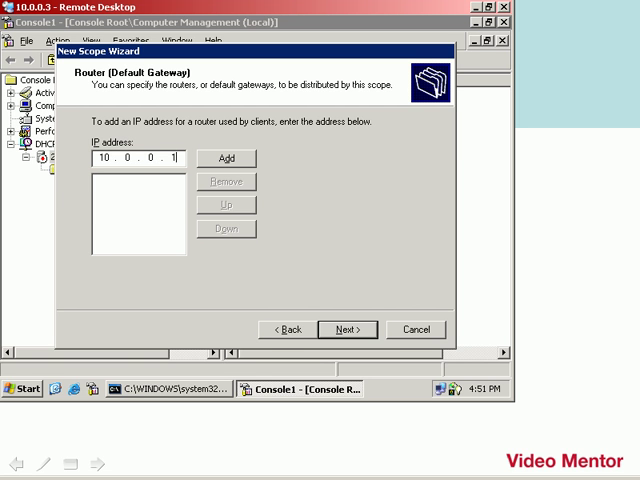
pyautogui.click(226, 158)
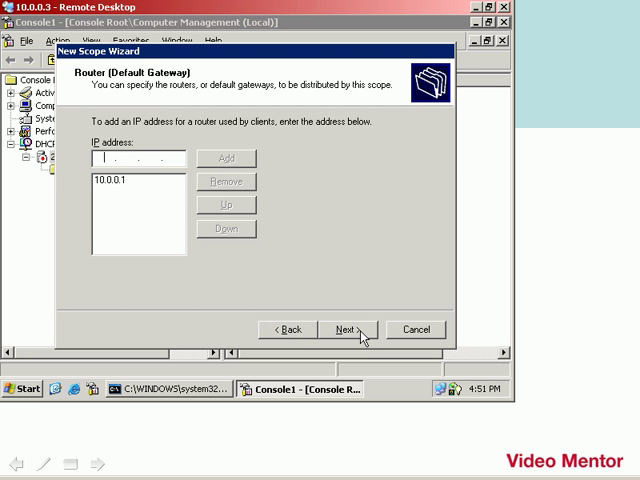
pyautogui.click(344, 328)
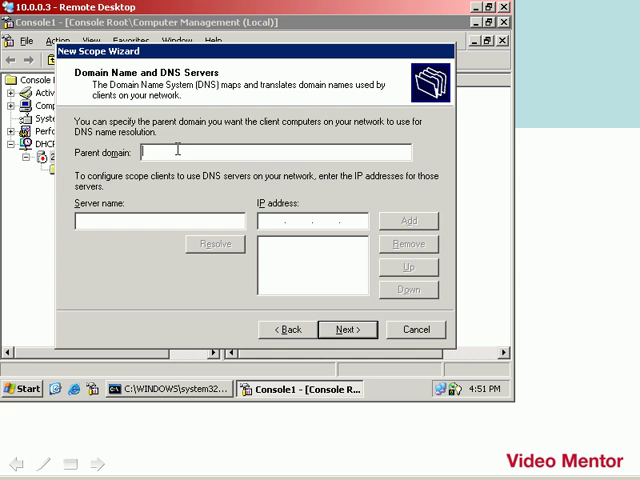
# - Set parent domain dpro.com and add DNS server 2003dc at 10.0.0.3, then continue to WINS
pyautogui.write('dpro.com')
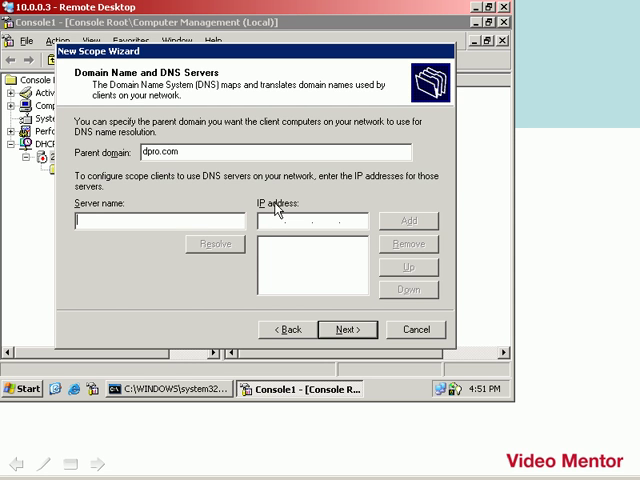
pyautogui.write('2003')
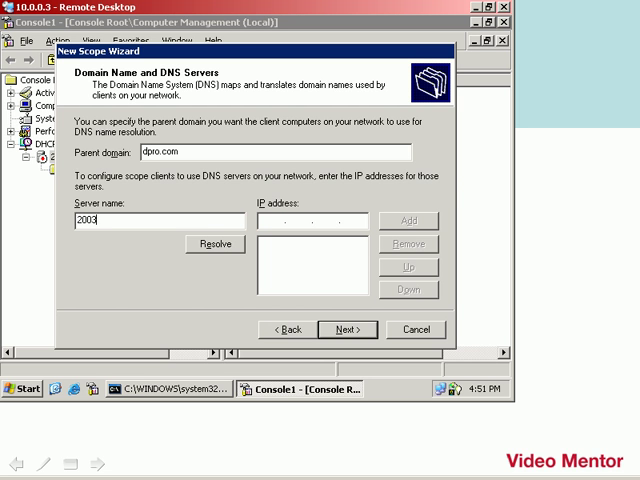
pyautogui.write('dc')
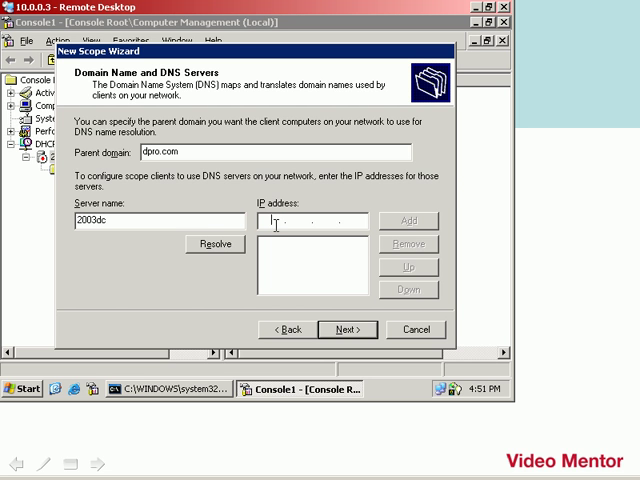
pyautogui.write('10.0')
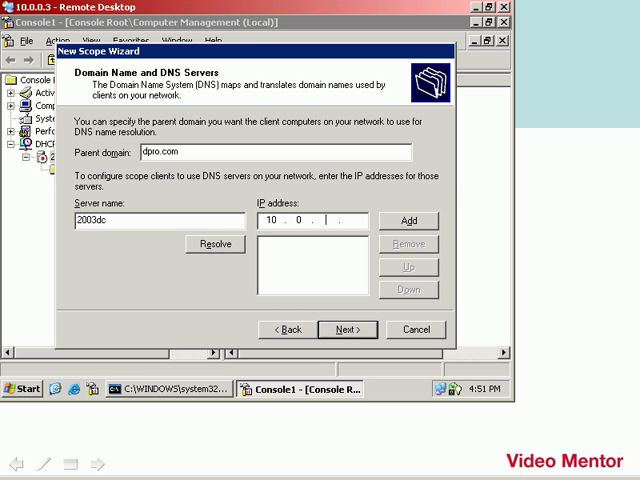
pyautogui.write('3')
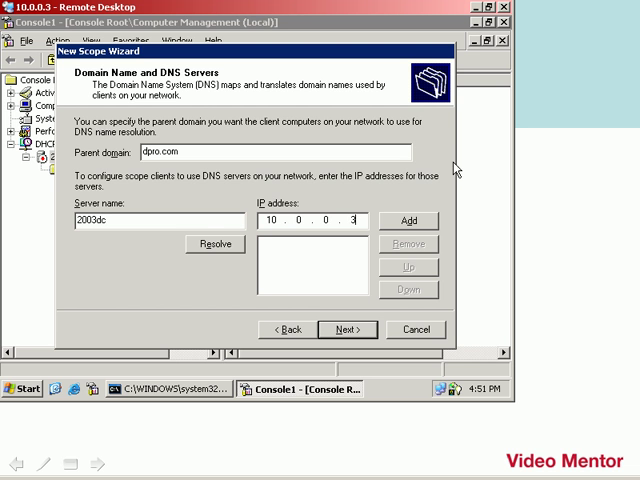
pyautogui.click(408, 220)
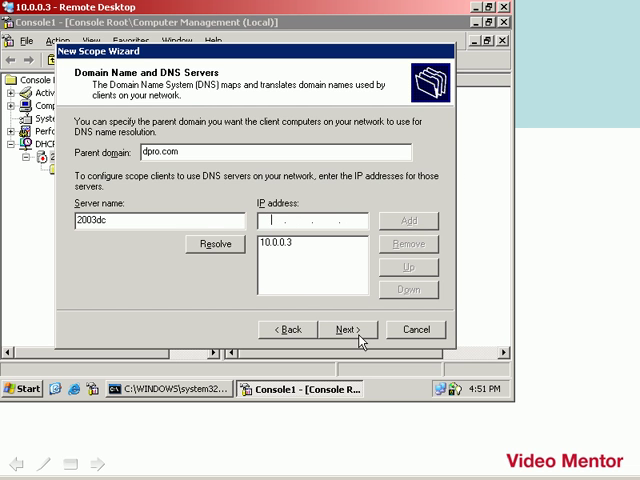
pyautogui.click(348, 328)
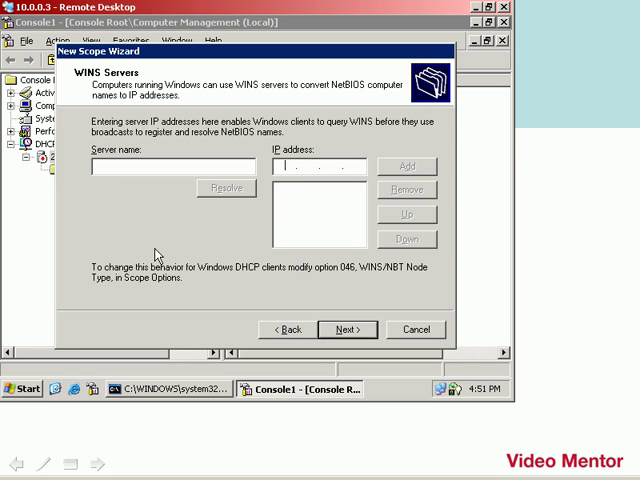
pyautogui.moveTo(164, 256)
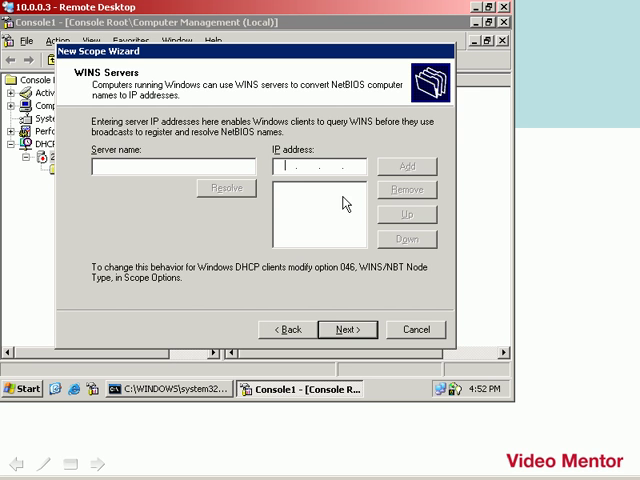
# - Leave WINS servers empty and continue to the Activate Scope page
pyautogui.click(348, 328)
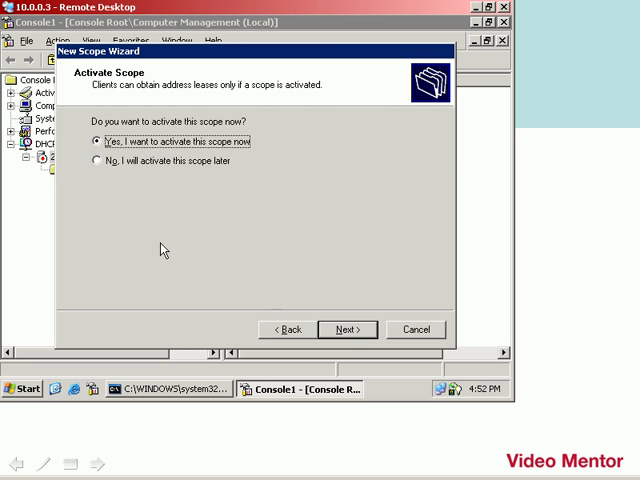
pyautogui.moveTo(264, 156)
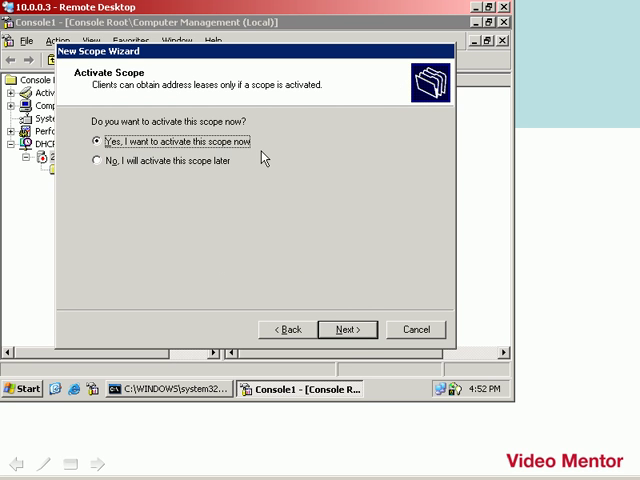
pyautogui.moveTo(268, 160)
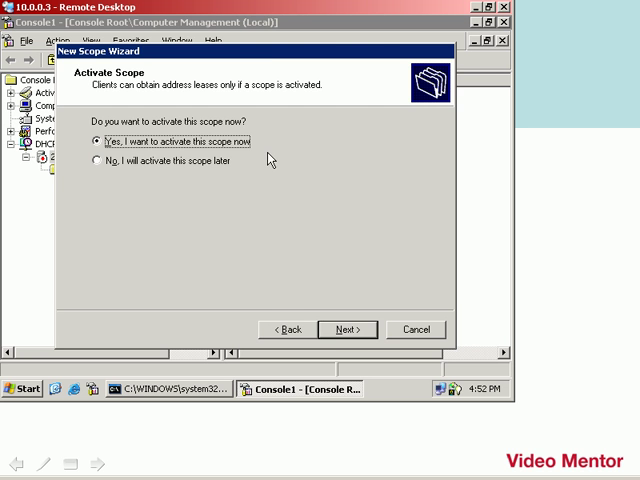
# - Activate and finish the wizard so Scope [10.0.0.0] IP_scope appears under the server
pyautogui.click(348, 328)
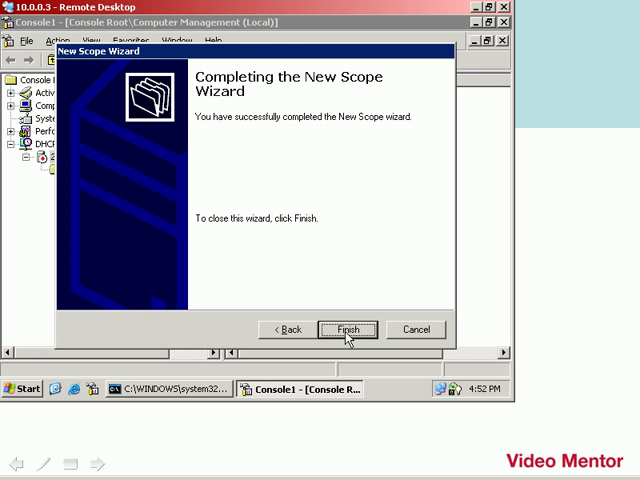
pyautogui.click(348, 328)
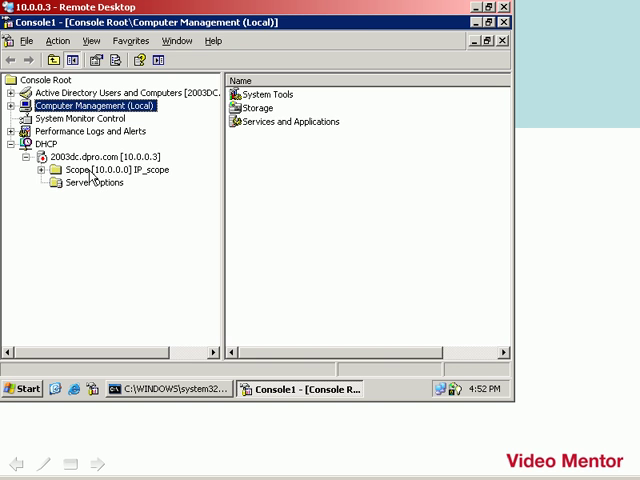
# - Expand Scope [10.0.0.0] IP_scope and show Scope Options: router 10.0.0.1, DNS 10.0.0.3, domain dpro.com
pyautogui.click(116, 168)
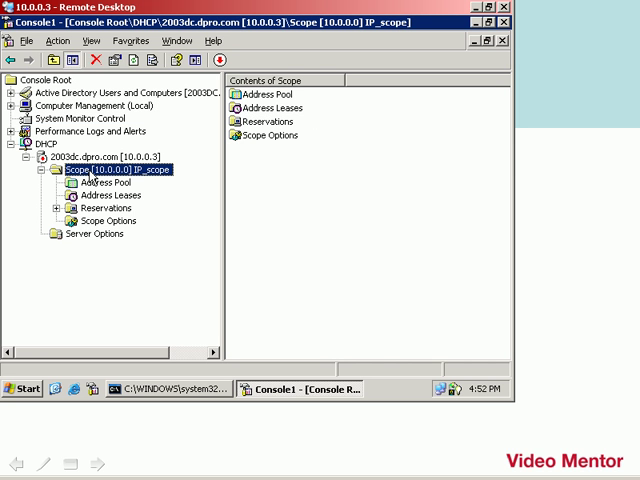
pyautogui.click(106, 220)
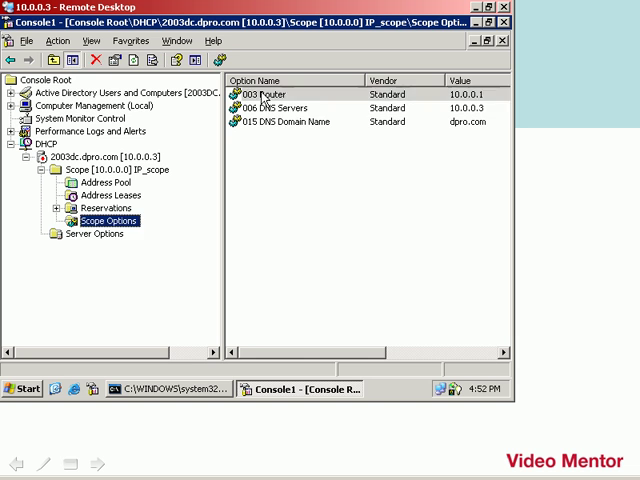
pyautogui.click(290, 108)
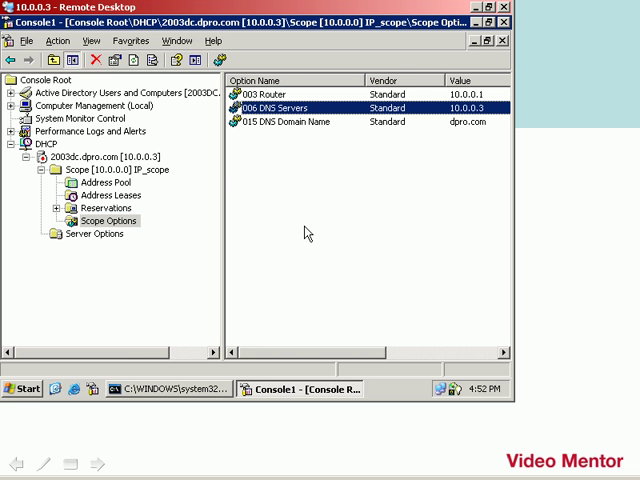
pyautogui.moveTo(304, 232)
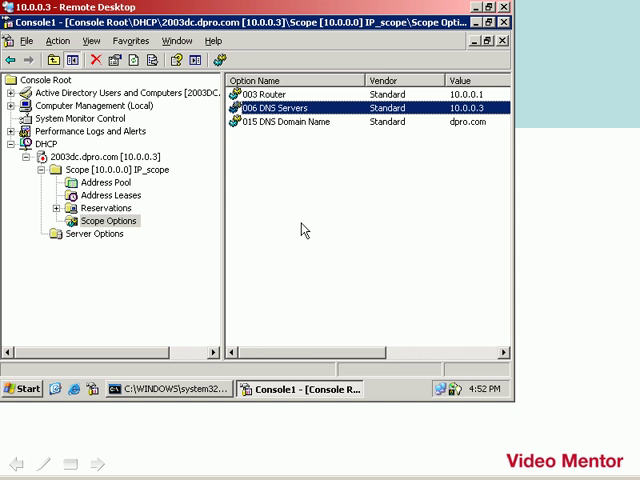
pyautogui.moveTo(302, 228)
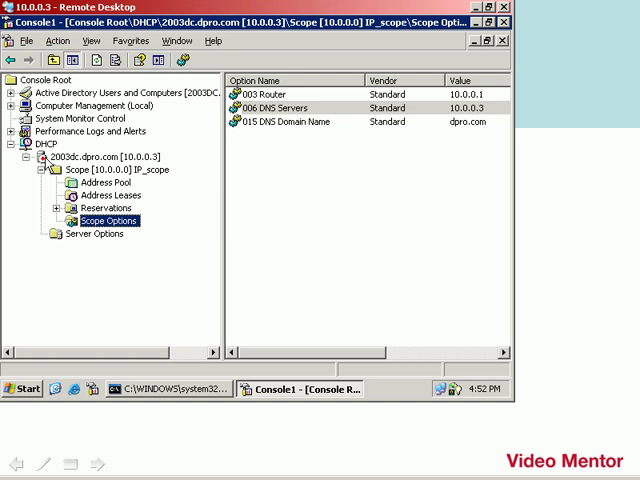
pyautogui.click(280, 108)
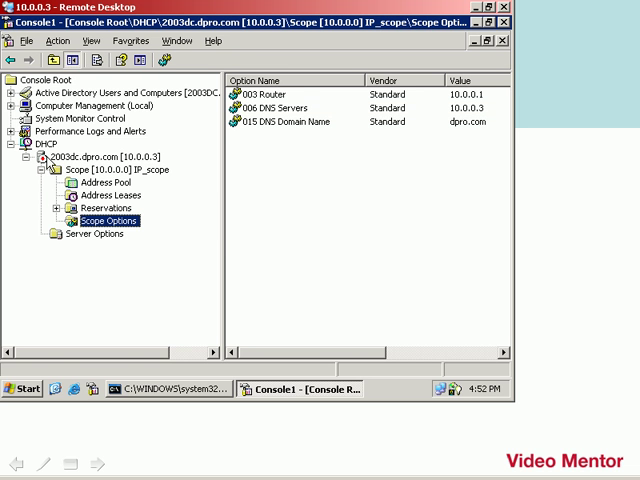
pyautogui.moveTo(330, 152)
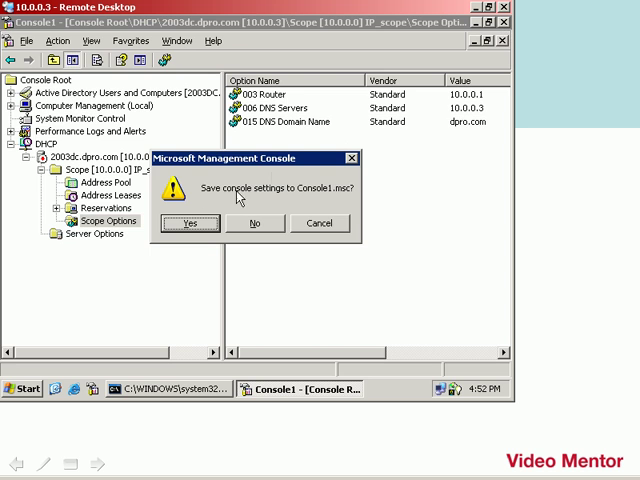
# - Dismiss the save-settings prompt and expand the DHCP server to show Scope [10.0.0.0] IP_scope as Active
pyautogui.click(192, 224)
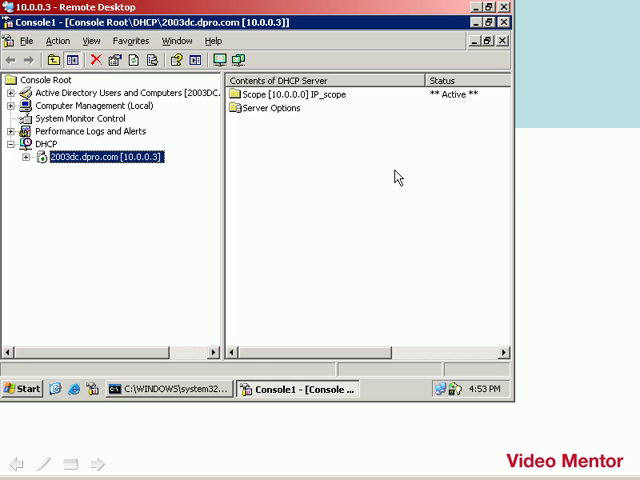
pyautogui.click(32, 156)
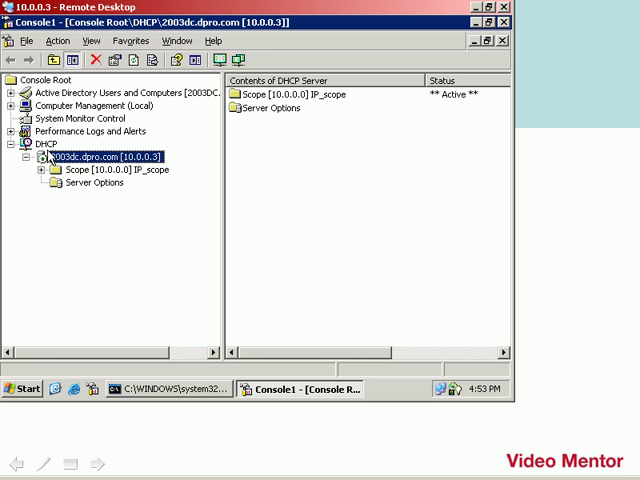
pyautogui.moveTo(108, 144)
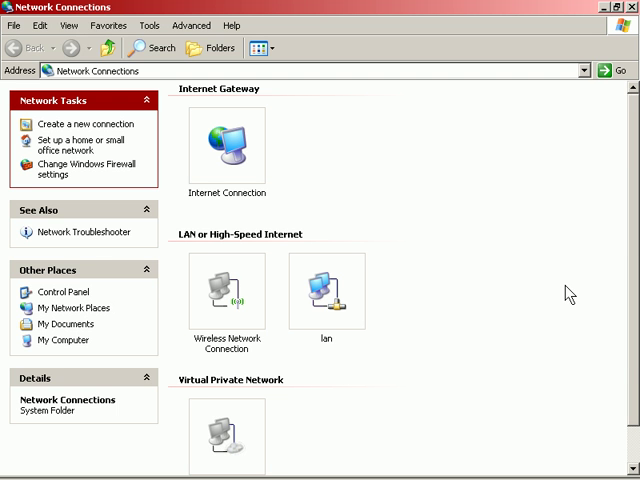
# - Reach the lan connection's Internet Protocol (TCP/IP) properties
pyautogui.rightClick(324, 290)
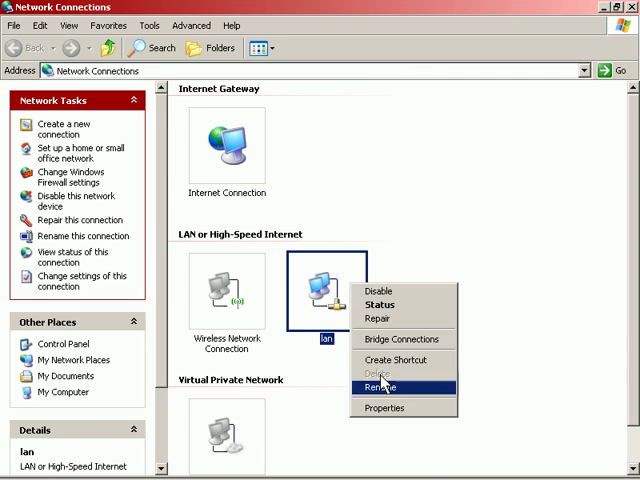
pyautogui.click(384, 408)
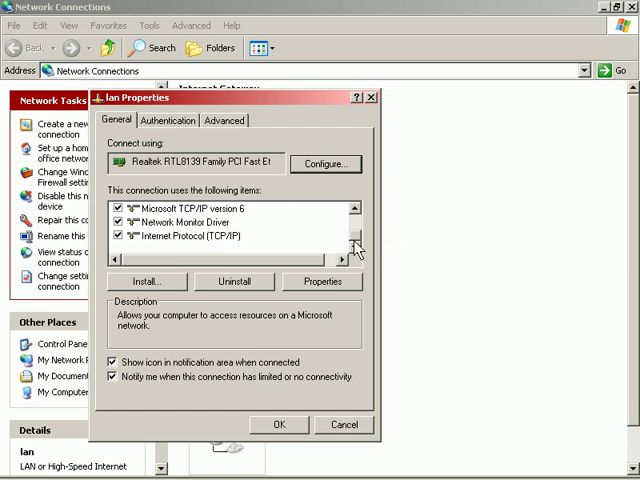
pyautogui.click(322, 280)
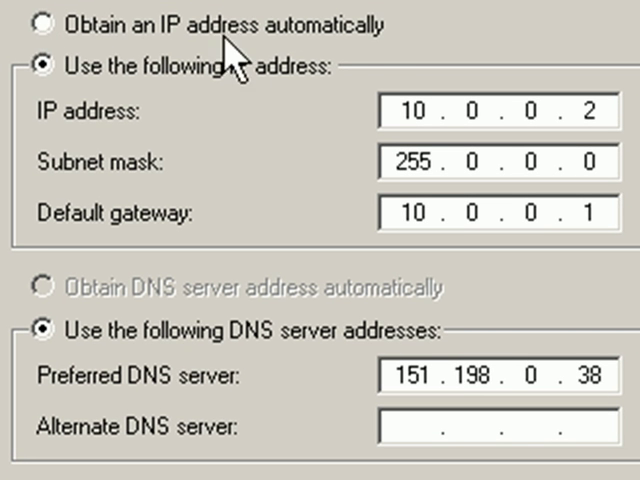
# - Set lan to obtain its IP address and DNS server address automatically and apply the change
pyautogui.click(40, 24)
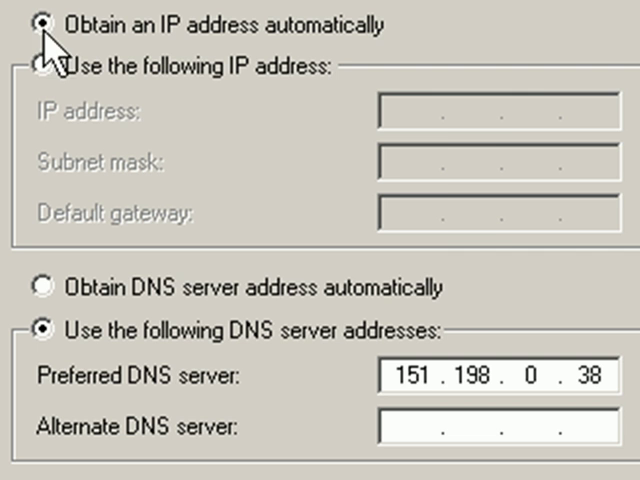
pyautogui.moveTo(516, 144)
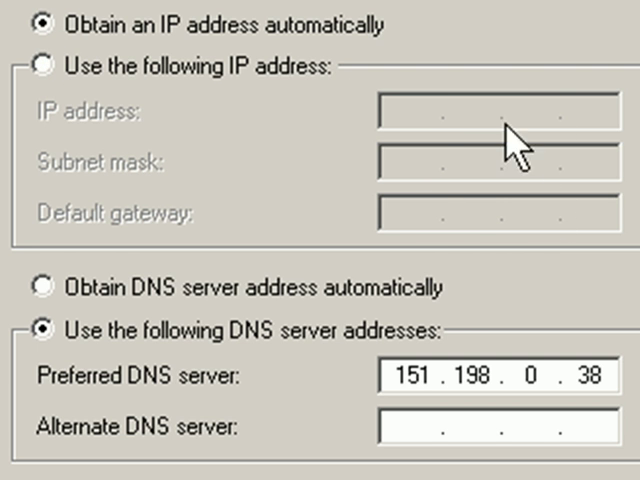
pyautogui.moveTo(464, 120)
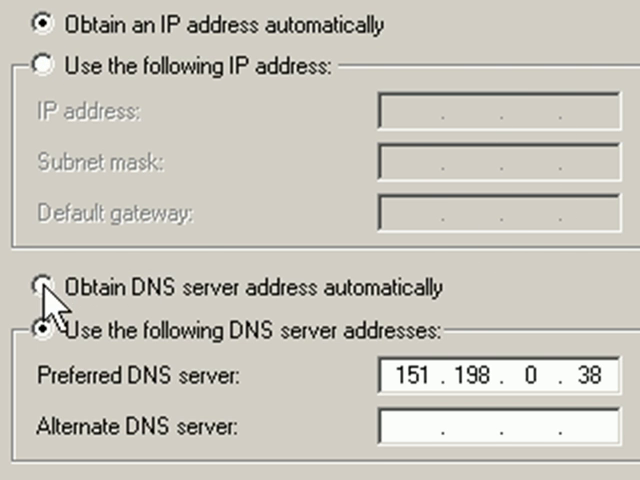
pyautogui.click(40, 288)
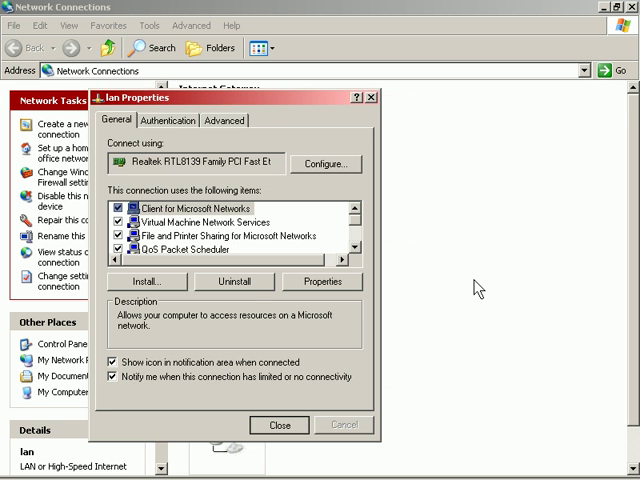
pyautogui.click(280, 424)
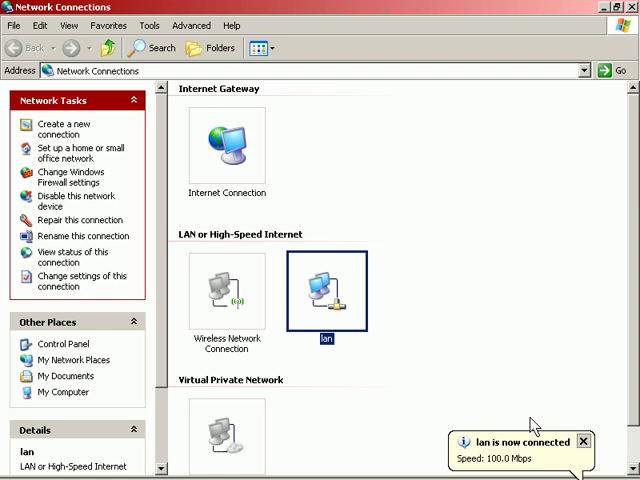
pyautogui.moveTo(464, 336)
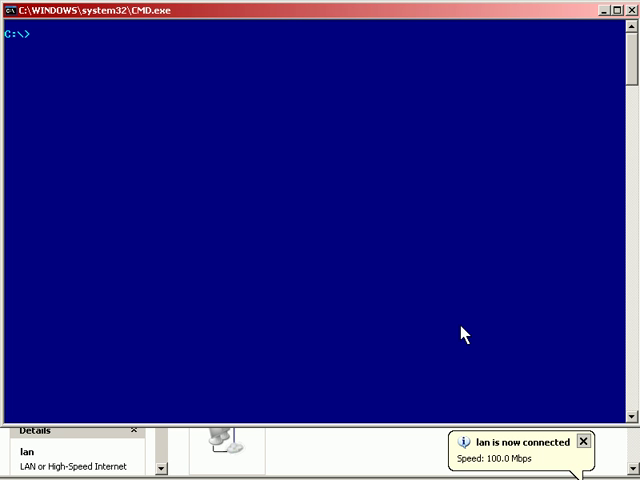
# - Run ipconfig and ipconfig /all to show lan DHCP-enabled at 10.0.0.100, mask 255.0.0.0, with lease times
pyautogui.write('ipconfig')
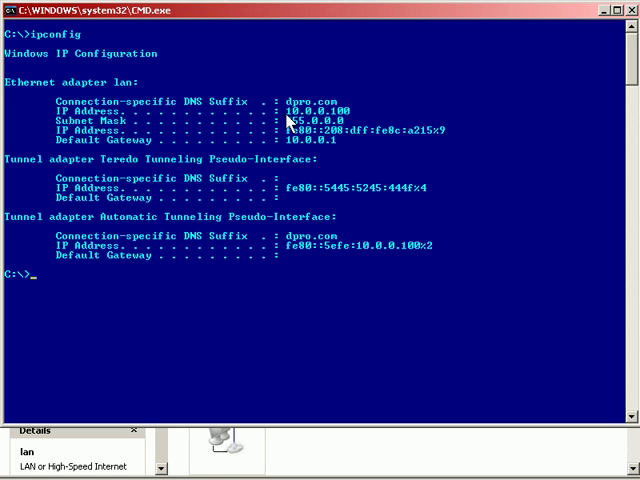
pyautogui.moveTo(360, 122)
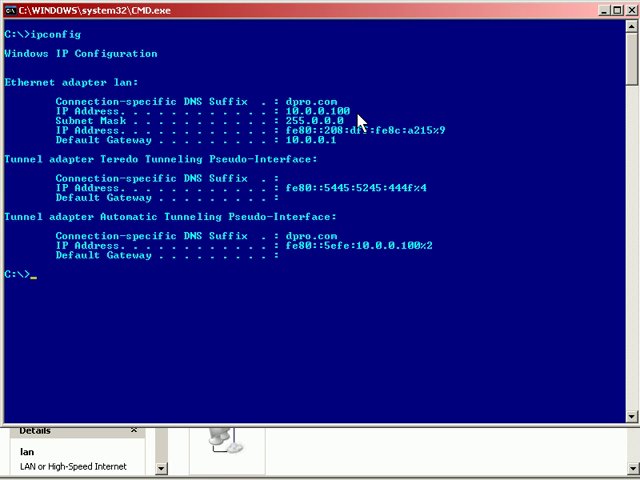
pyautogui.write('ipconfig/all')
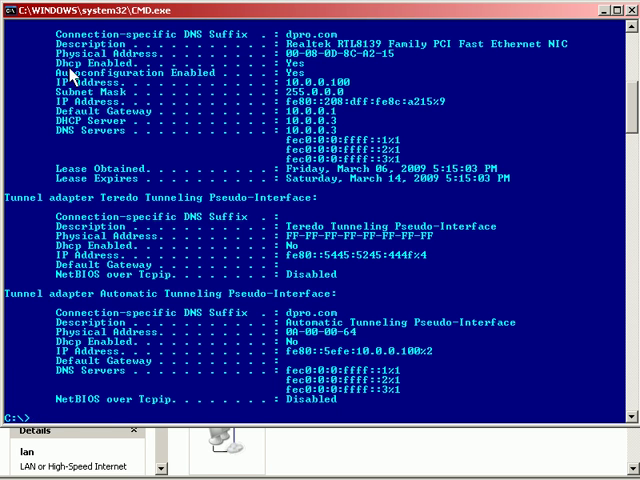
pyautogui.moveTo(288, 68)
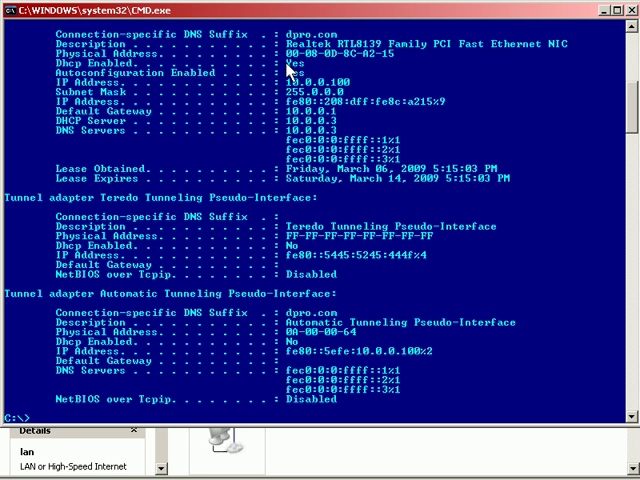
pyautogui.moveTo(360, 90)
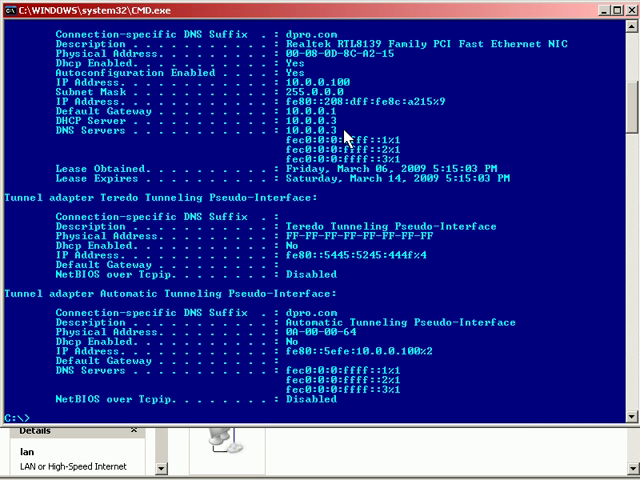
pyautogui.moveTo(590, 264)
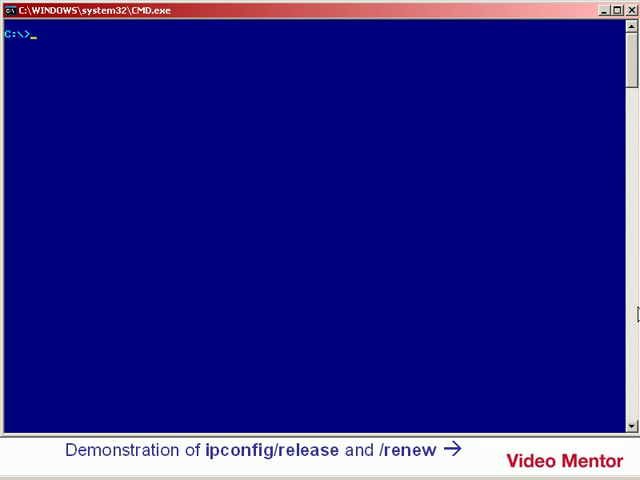
# - Run ipconfig then ipconfig /release so the lan adapter's address drops to 0.0.0.0
pyautogui.write('ipconfig')
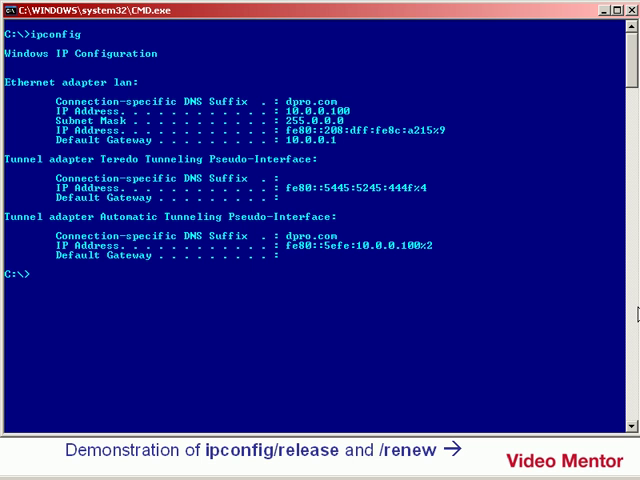
pyautogui.write('ipconfig')
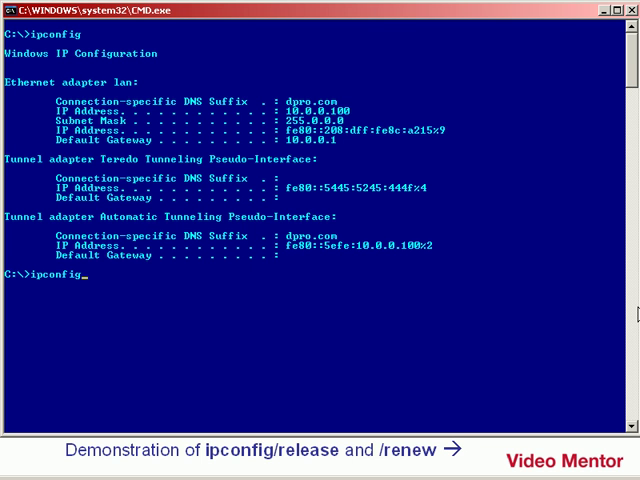
pyautogui.write('/release')
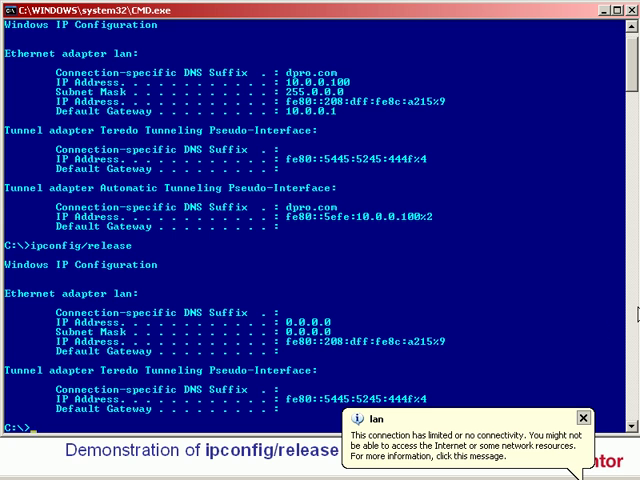
pyautogui.moveTo(298, 334)
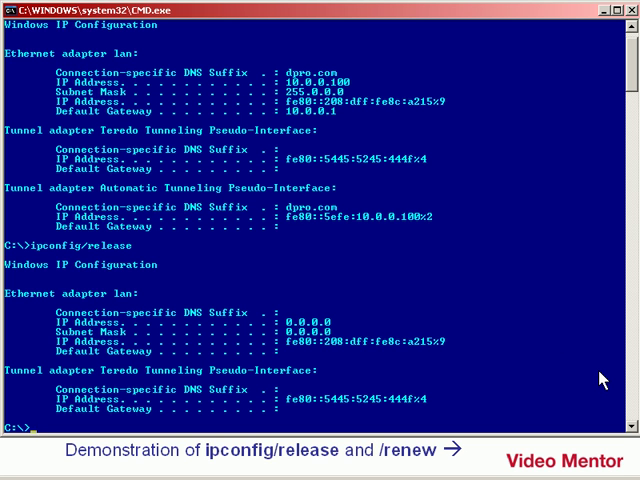
pyautogui.write('ipconfig/re')
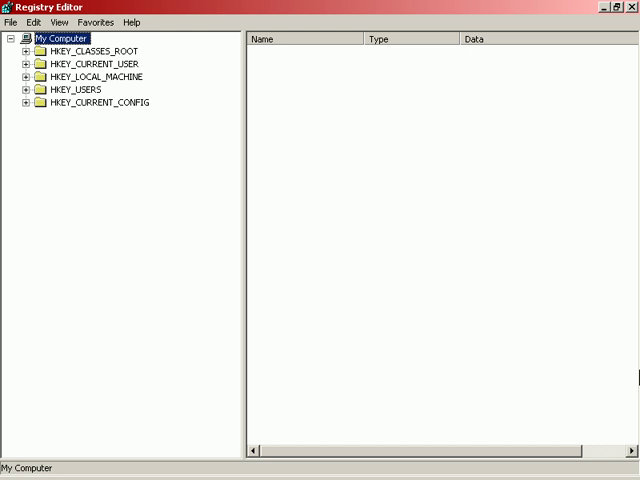
# - Browse HKLM\SYSTEM down toward the Tcpip Parameters Interfaces key for the lan adapter
pyautogui.click(22, 76)
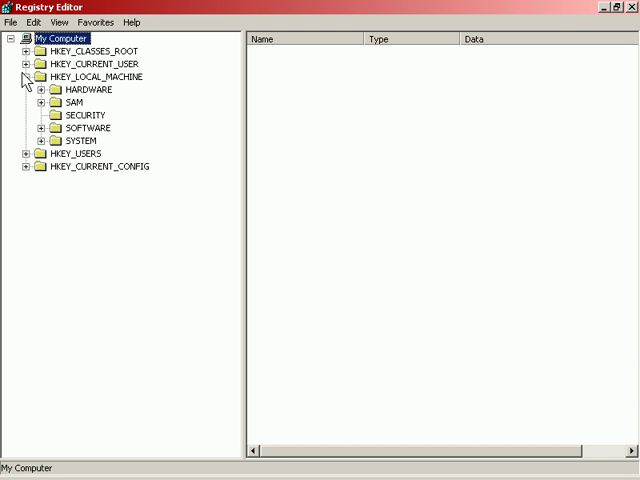
pyautogui.click(38, 140)
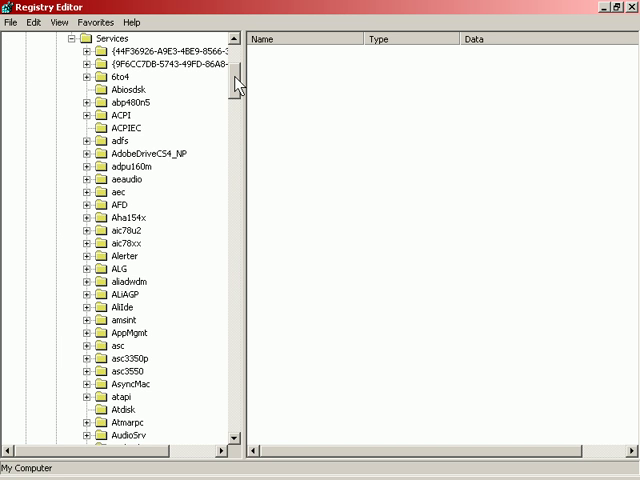
pyautogui.scroll(-3)
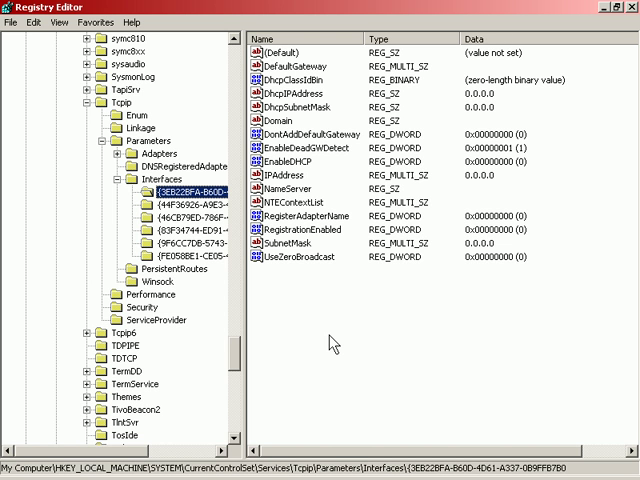
pyautogui.moveTo(304, 108)
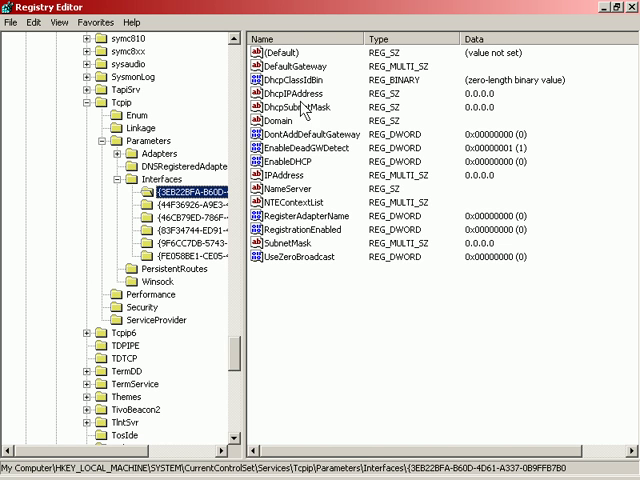
pyautogui.moveTo(304, 110)
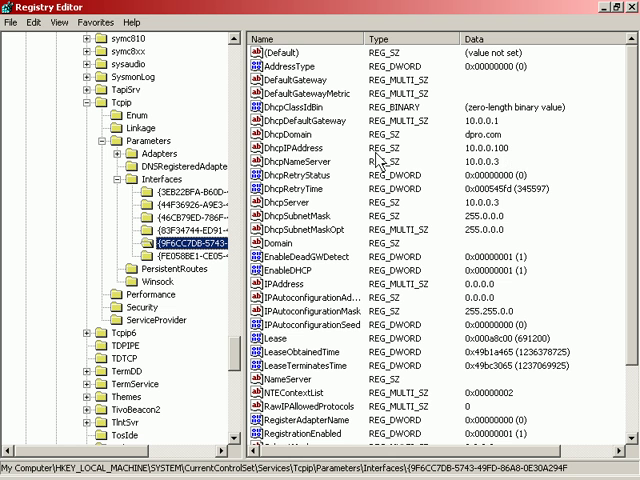
# - Add a new DWORD named IPAutoconfigurationEnabled with value 0 under the interface key
pyautogui.rightClick(370, 150)
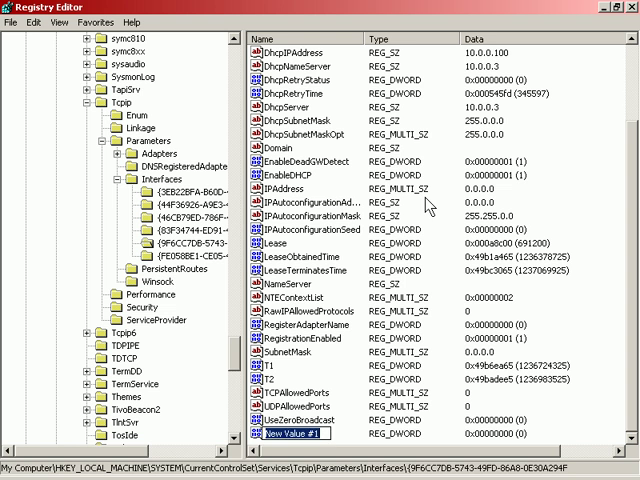
pyautogui.write('ipautoconfigurationenabled')
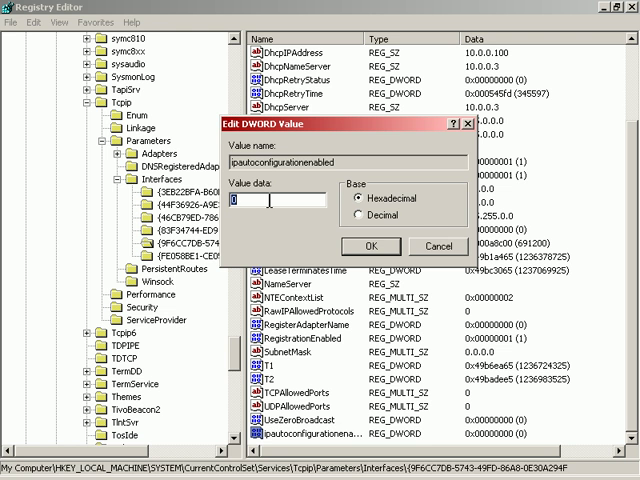
pyautogui.moveTo(268, 200)
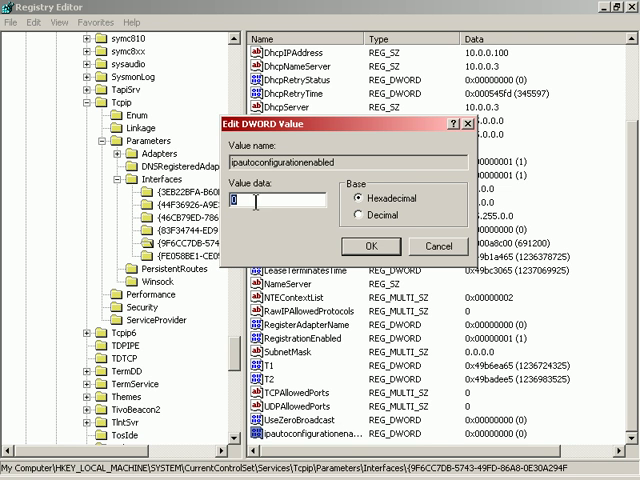
pyautogui.click(368, 246)
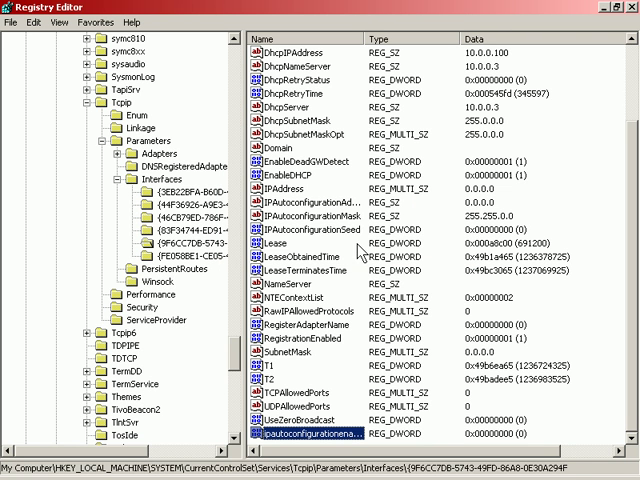
pyautogui.moveTo(356, 256)
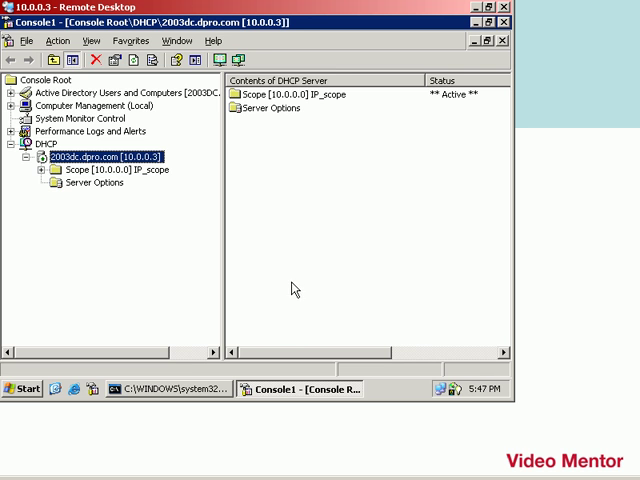
# - Run netstat -an on the server and bring the UDP section into view showing 10.0.0.3 listening on ports 67 and 68
pyautogui.click(170, 388)
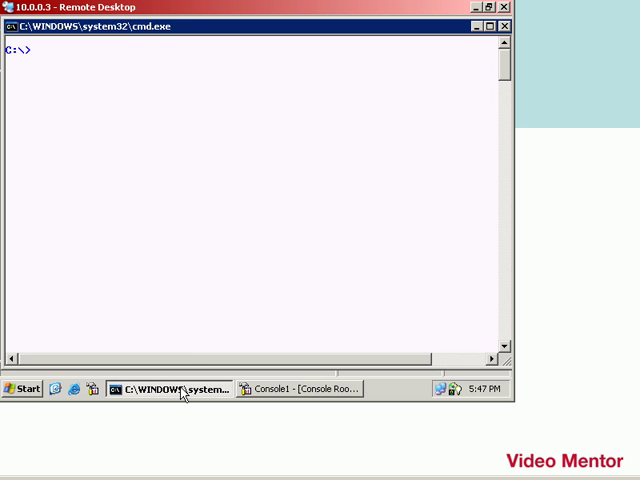
pyautogui.write('netstat -an')
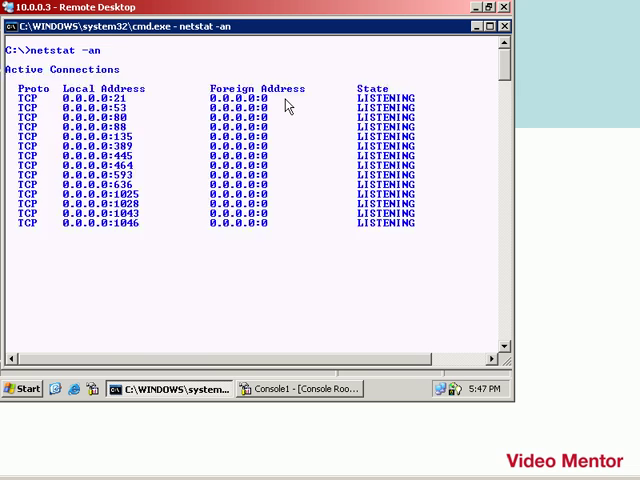
pyautogui.scroll(-3)
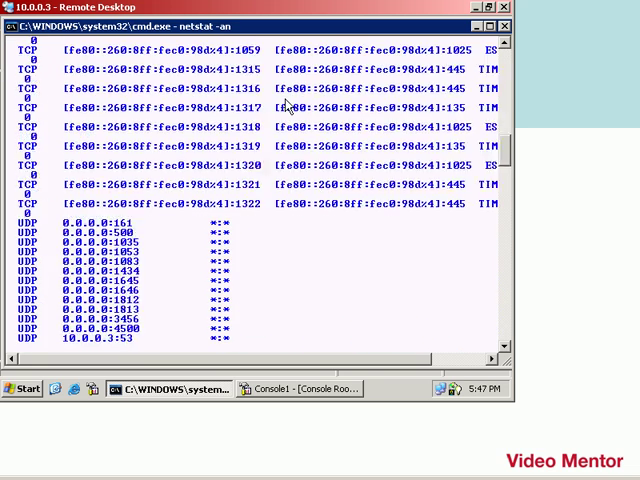
pyautogui.scroll(-3)
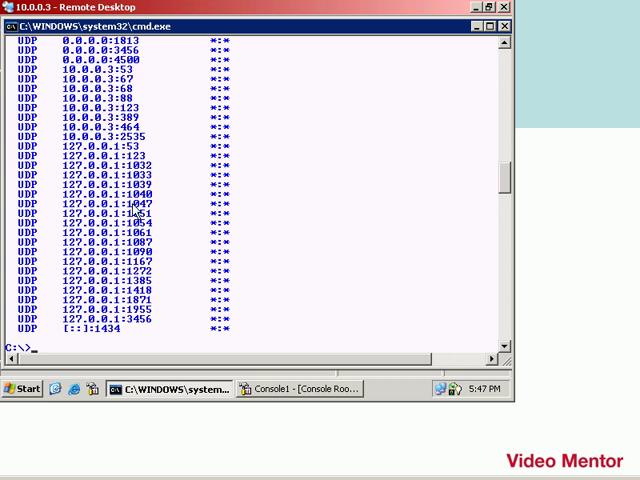
pyautogui.moveTo(136, 210)
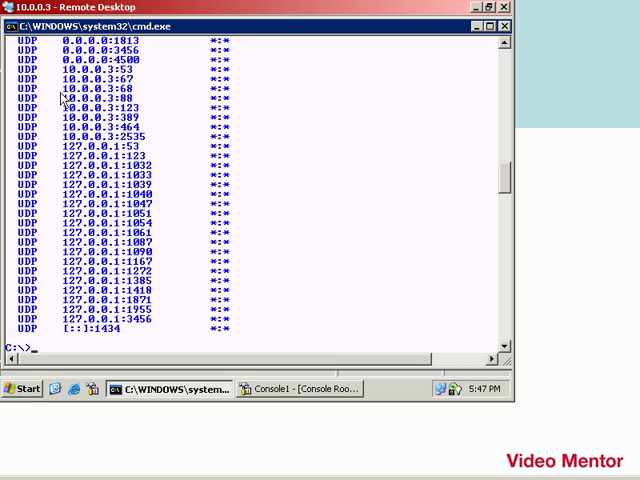
pyautogui.moveTo(116, 100)
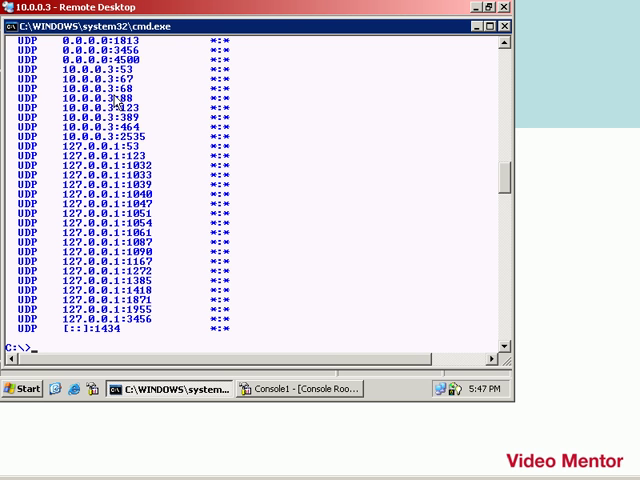